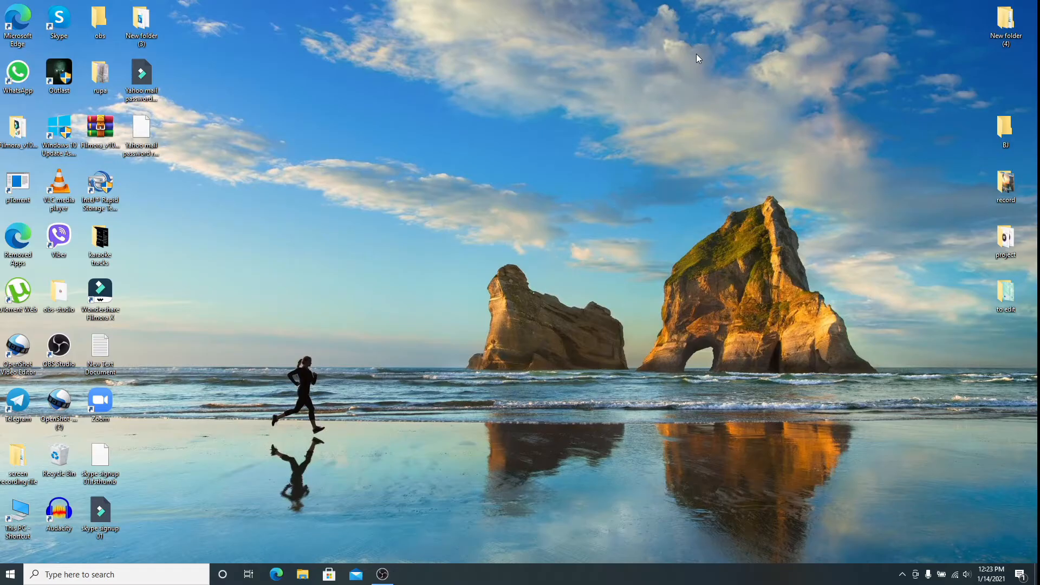
mouse_move(322, 372)
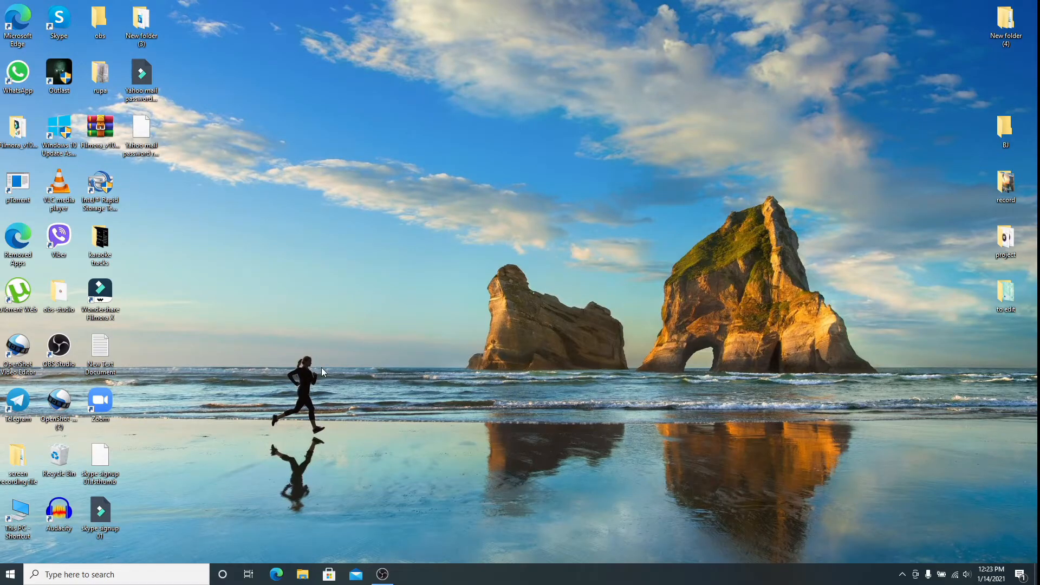
mouse_move(276, 574)
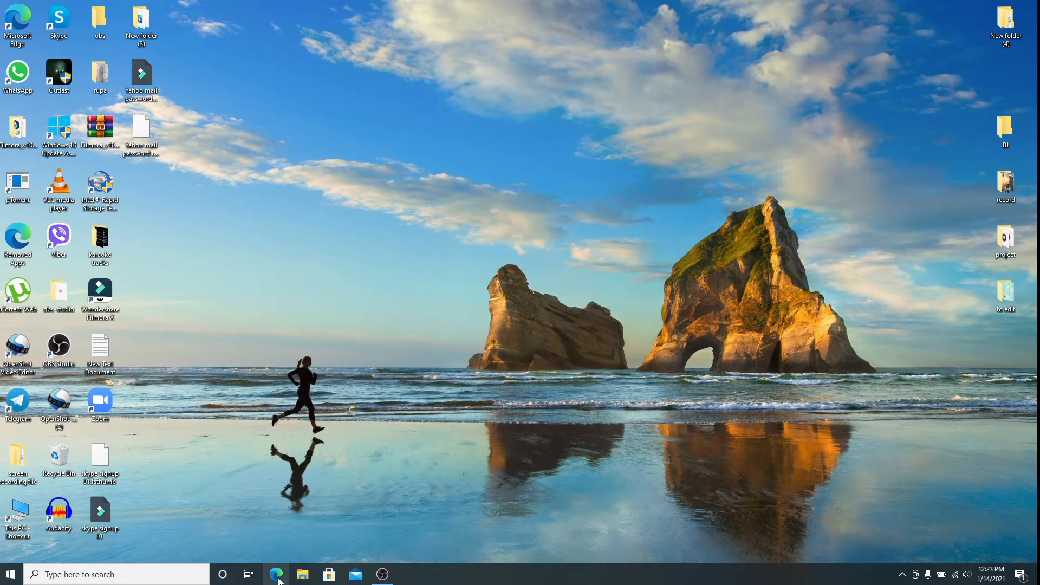
click(277, 575)
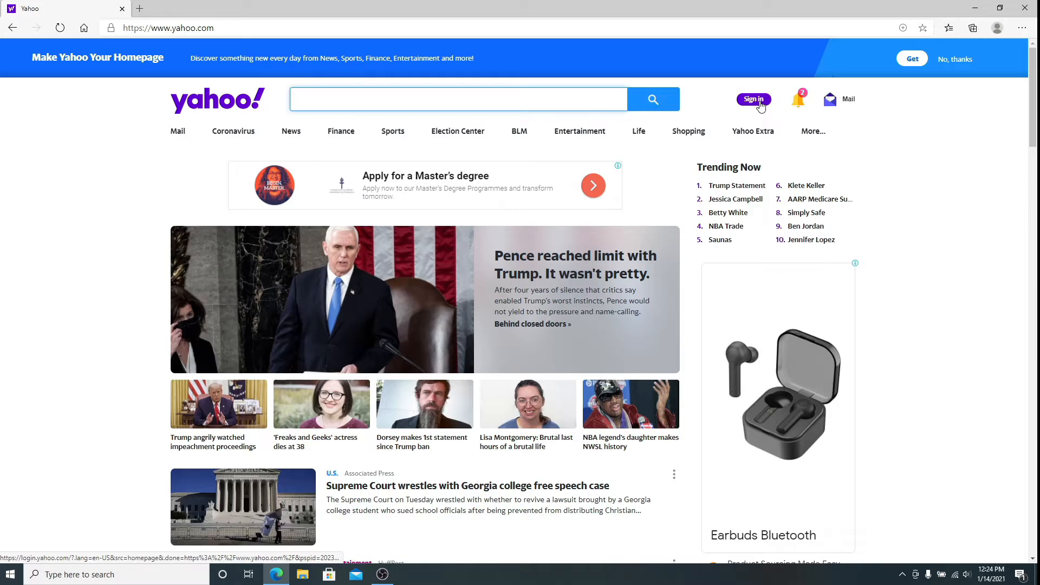
click(753, 99)
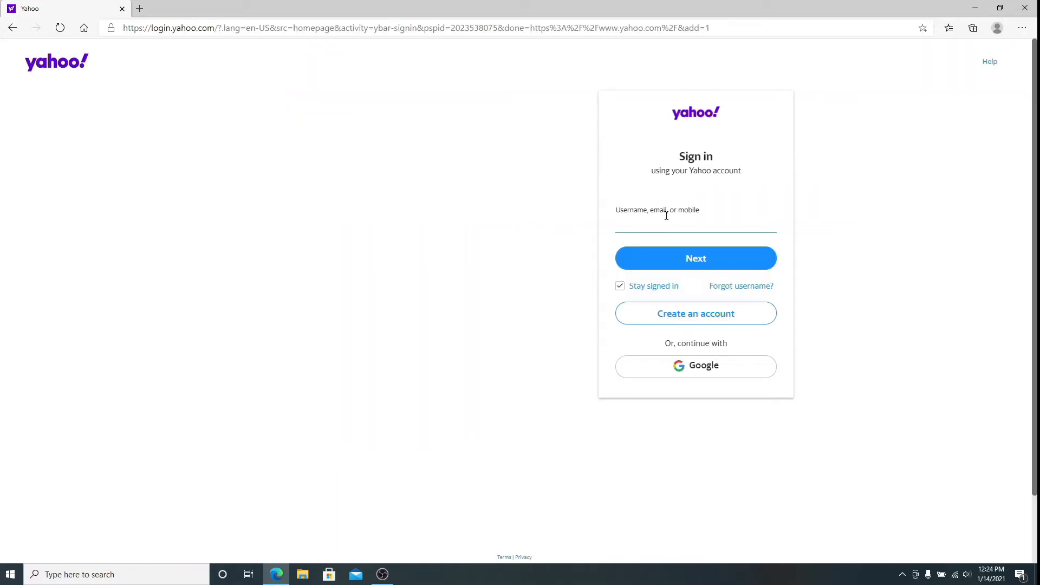
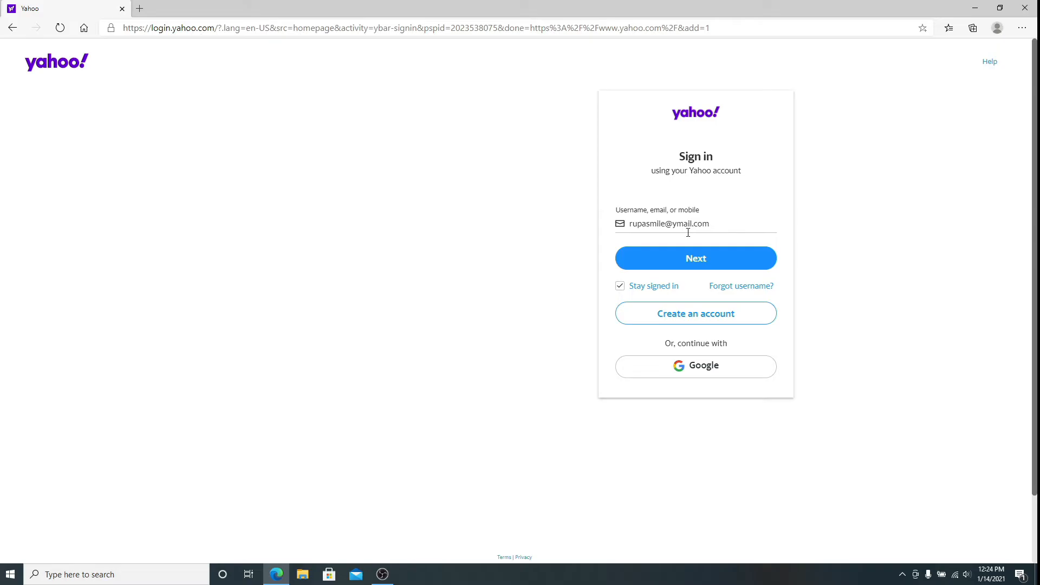
mouse_move(765, 304)
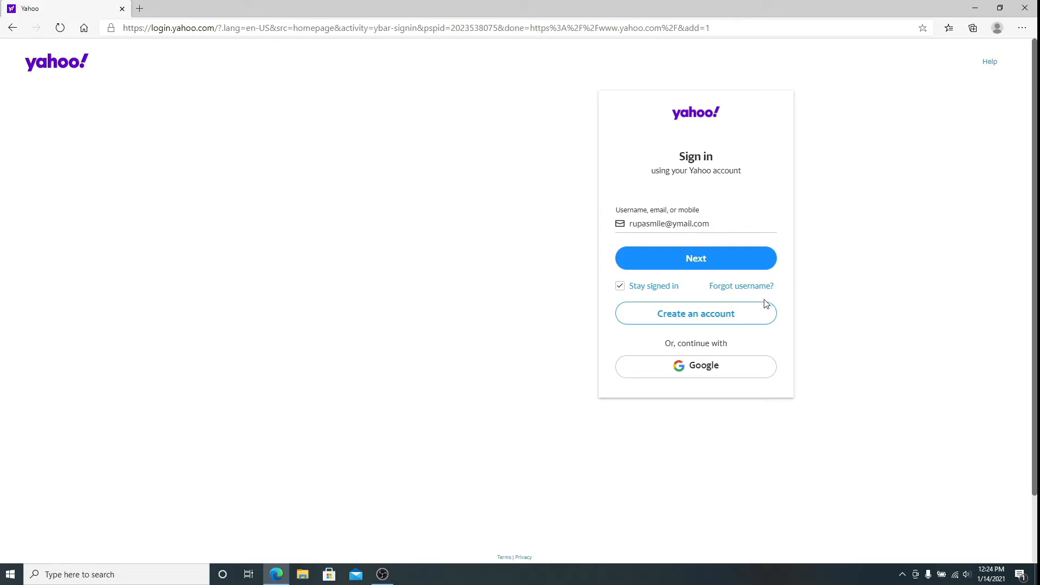
mouse_move(740, 286)
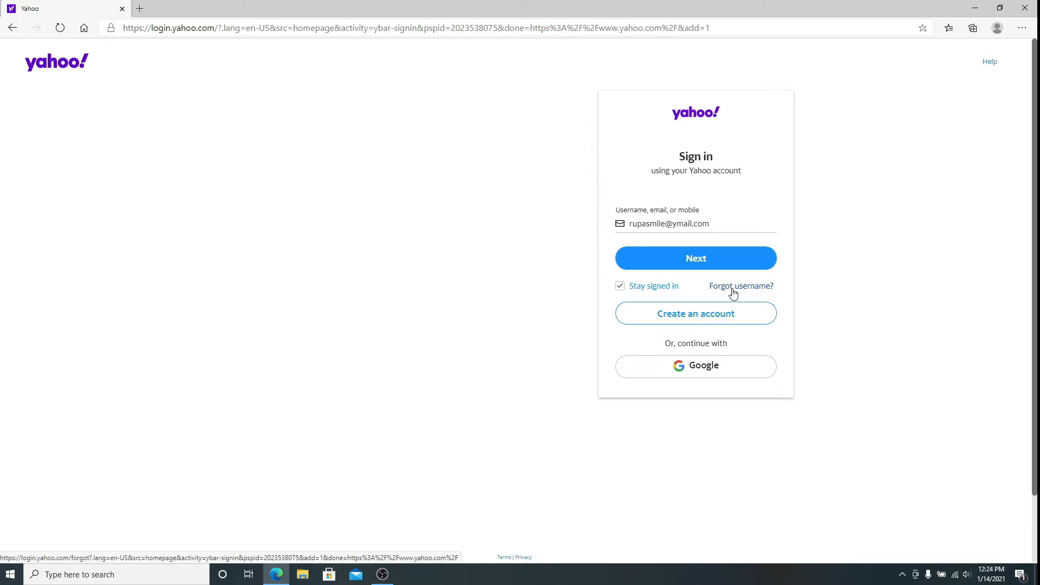
- Start password recovery, send a code to the mobile phone, then request another sign-in method
click(696, 258)
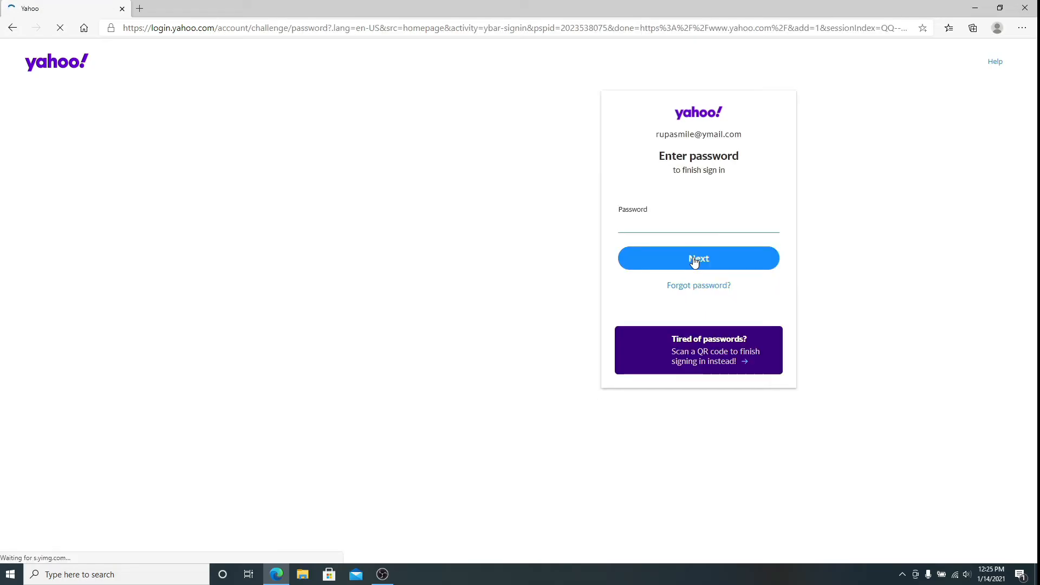
click(695, 222)
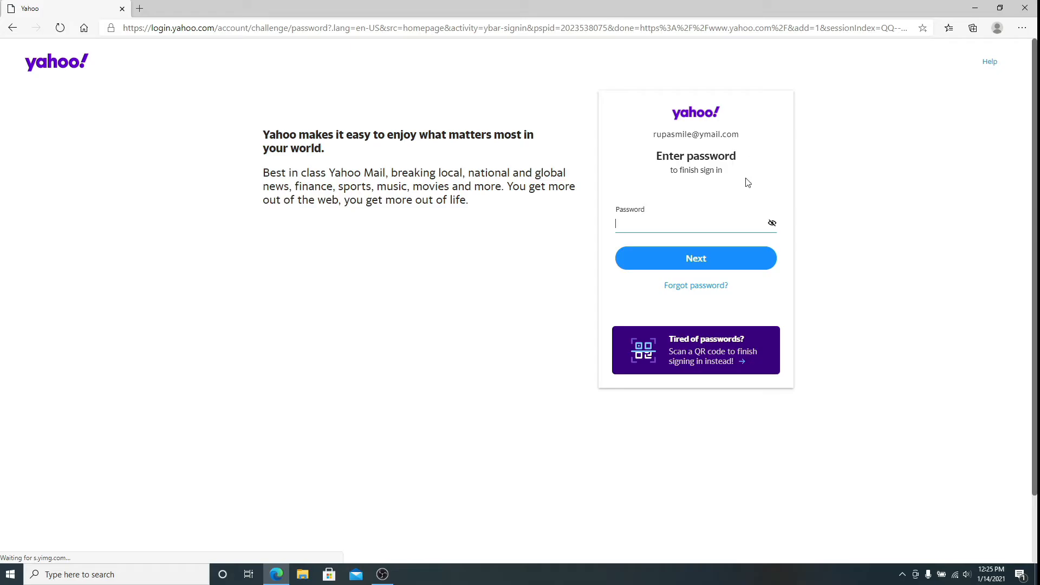
mouse_move(743, 174)
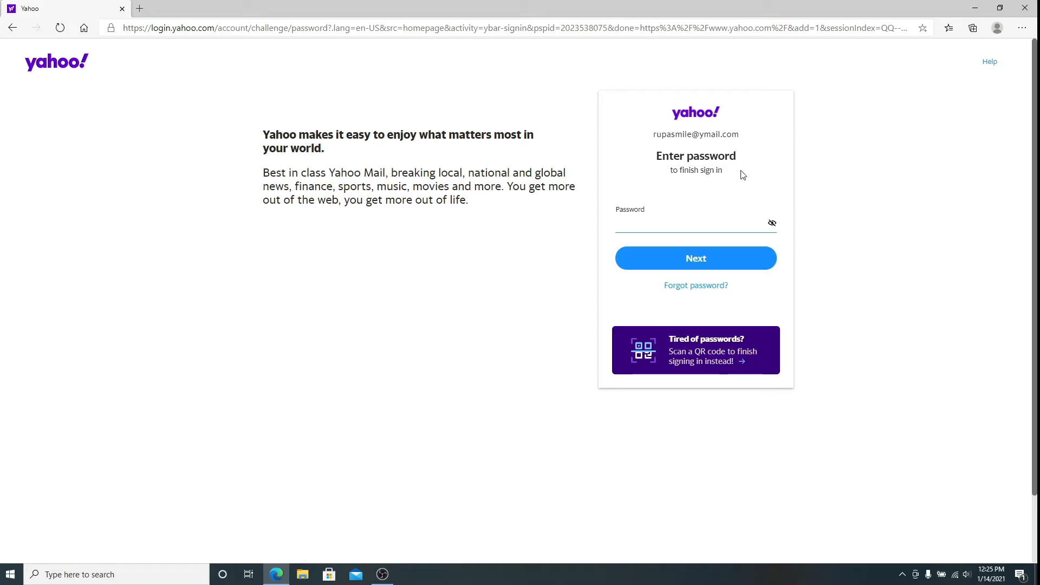
mouse_move(696, 285)
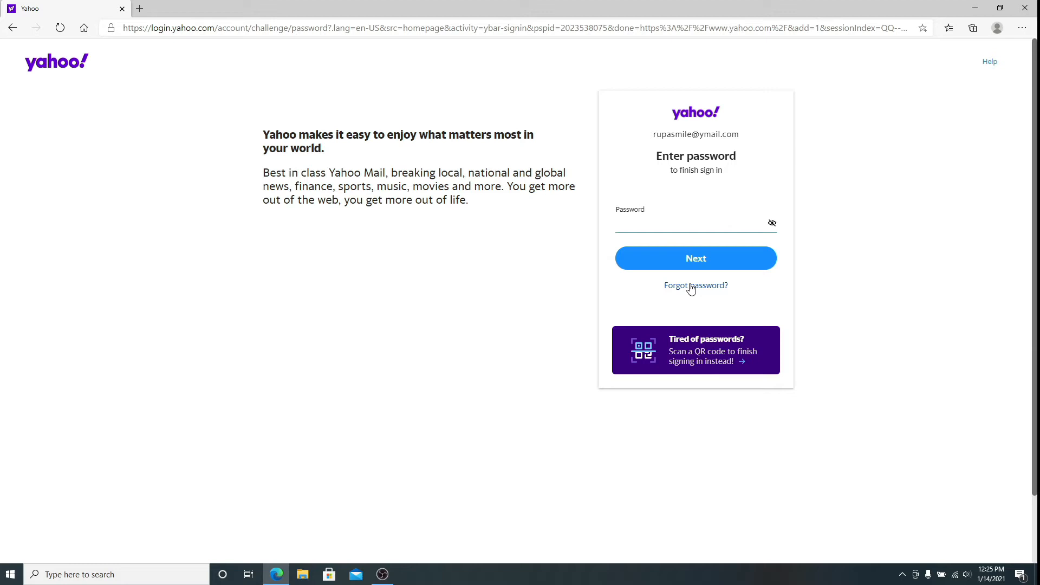
click(696, 286)
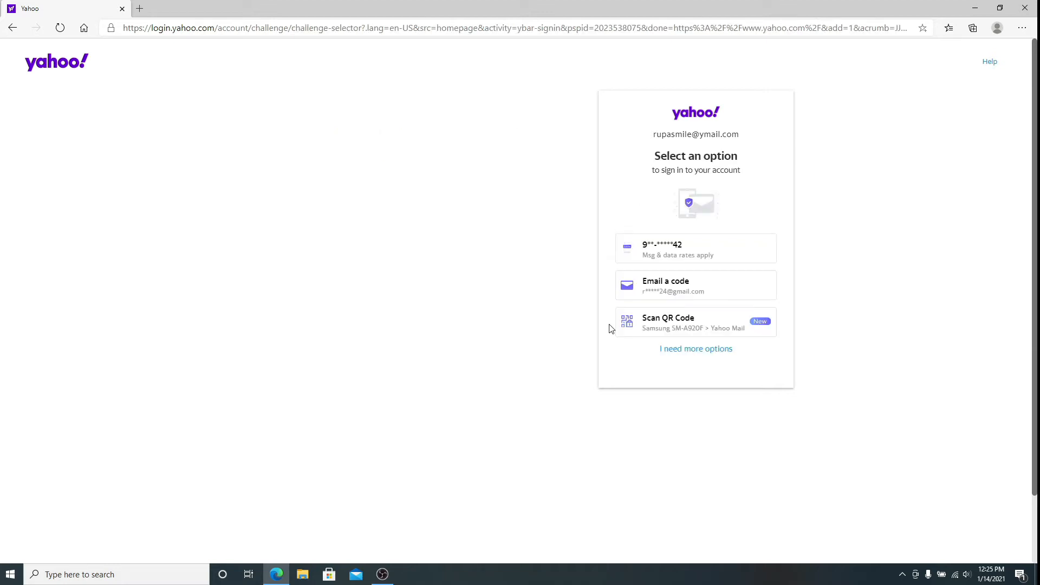
mouse_move(691, 334)
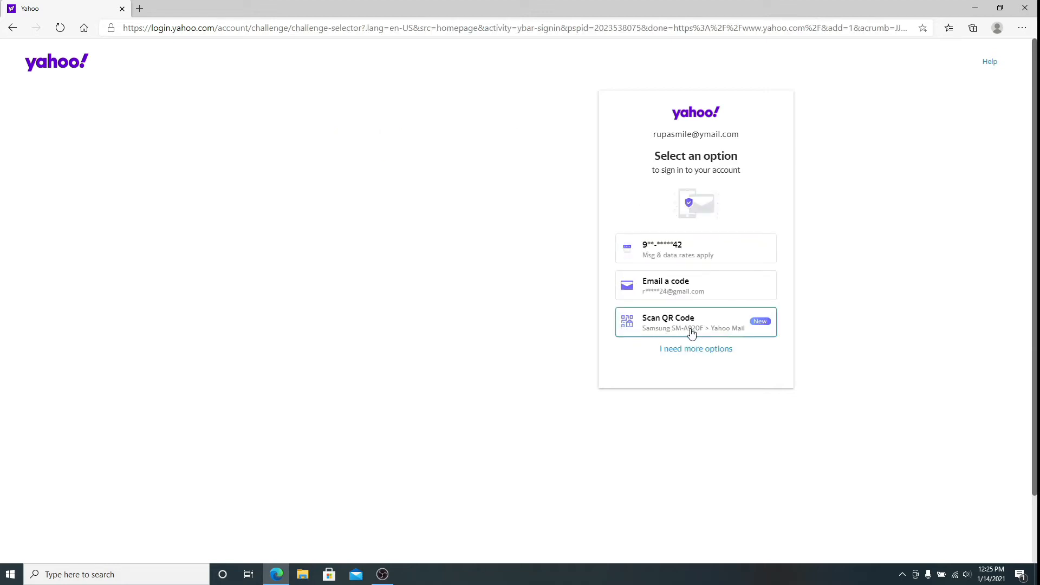
mouse_move(547, 257)
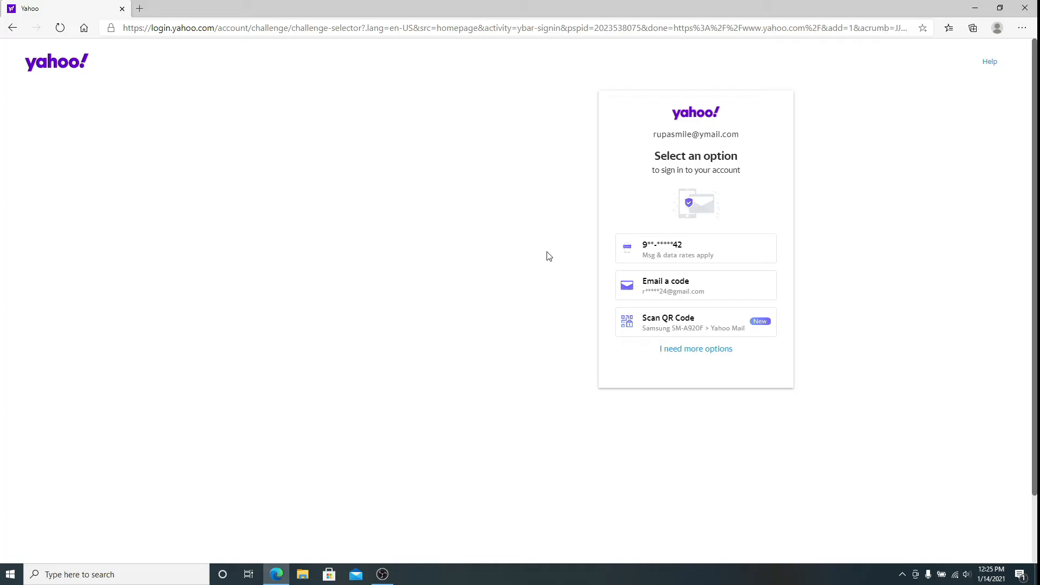
mouse_move(597, 286)
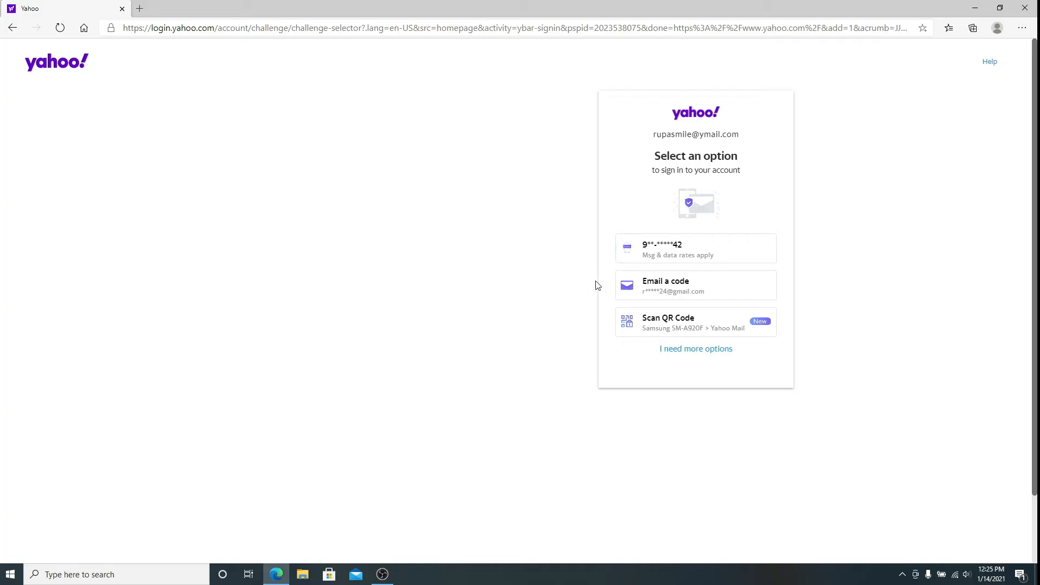
mouse_move(609, 305)
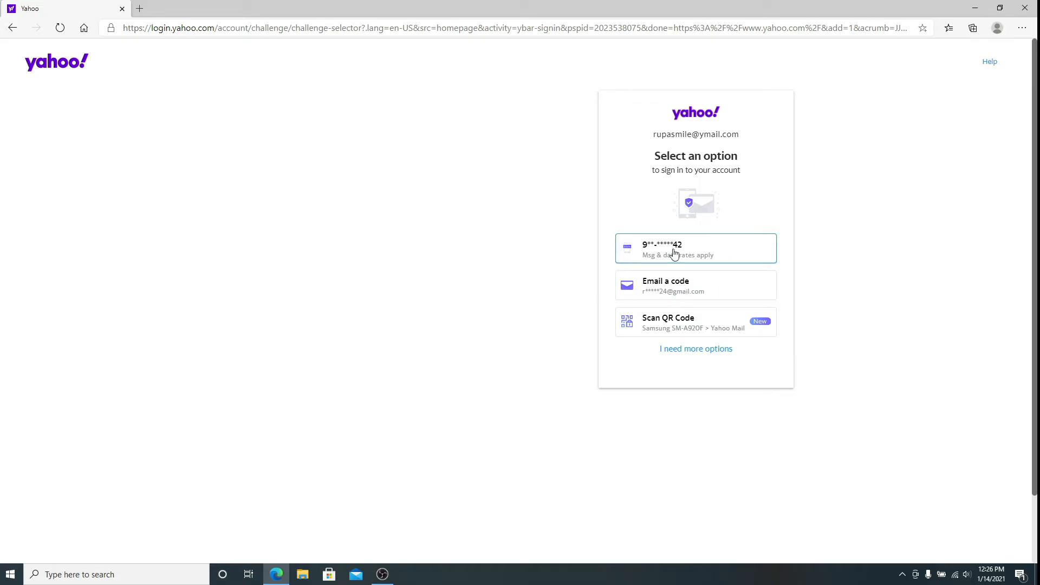
click(696, 248)
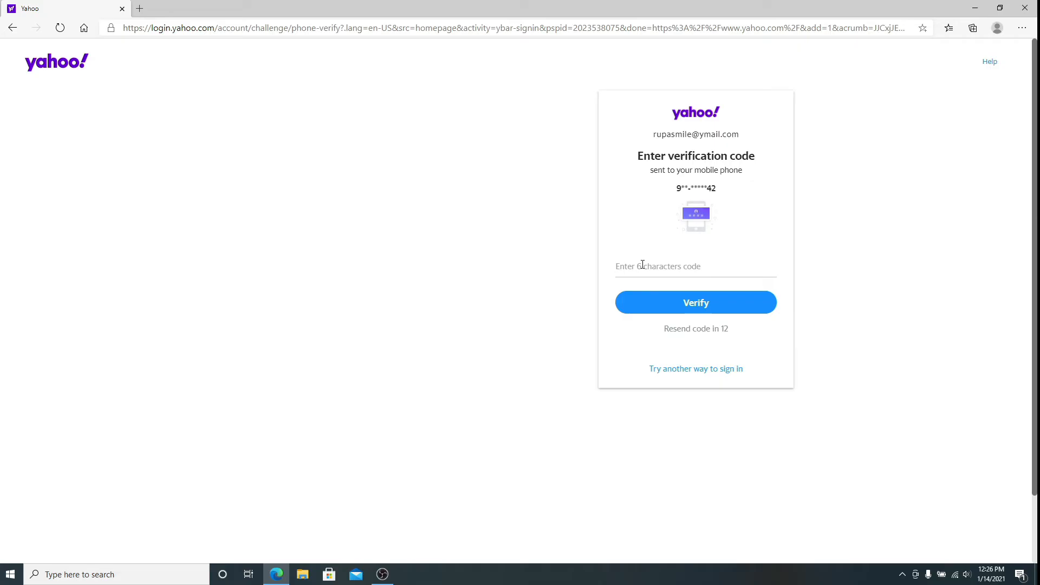
mouse_move(597, 232)
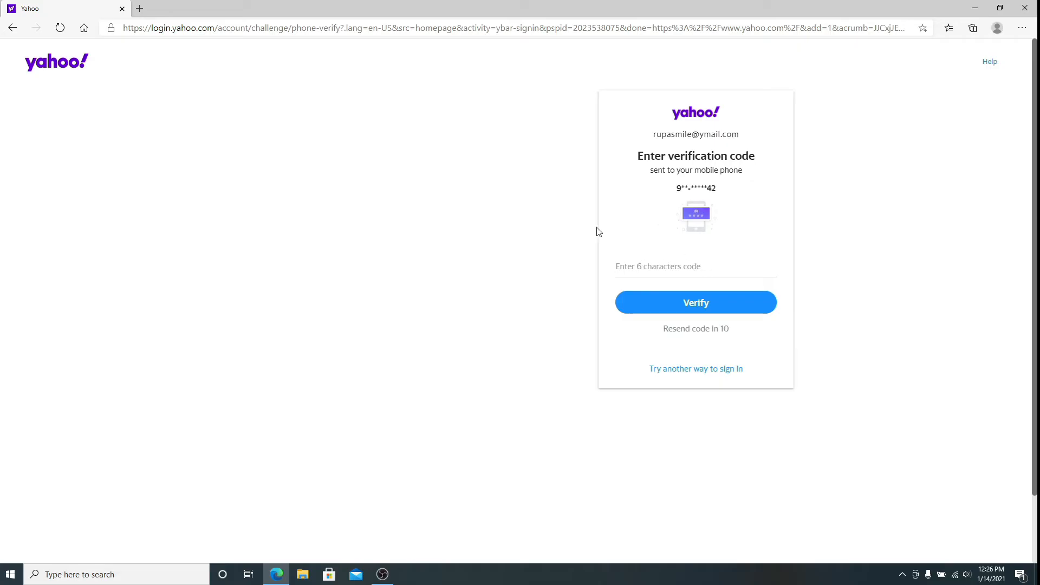
mouse_move(660, 384)
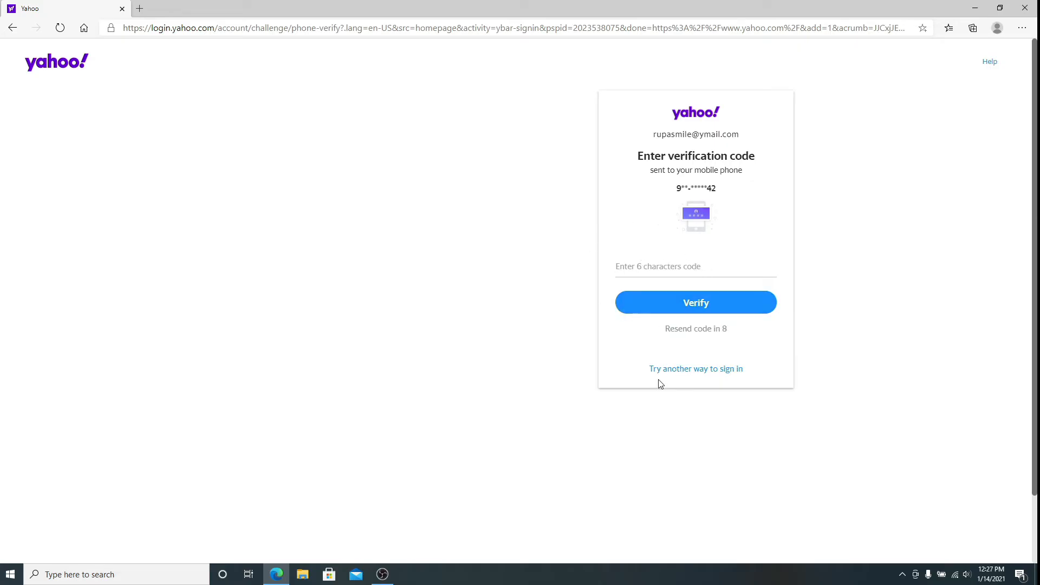
click(695, 369)
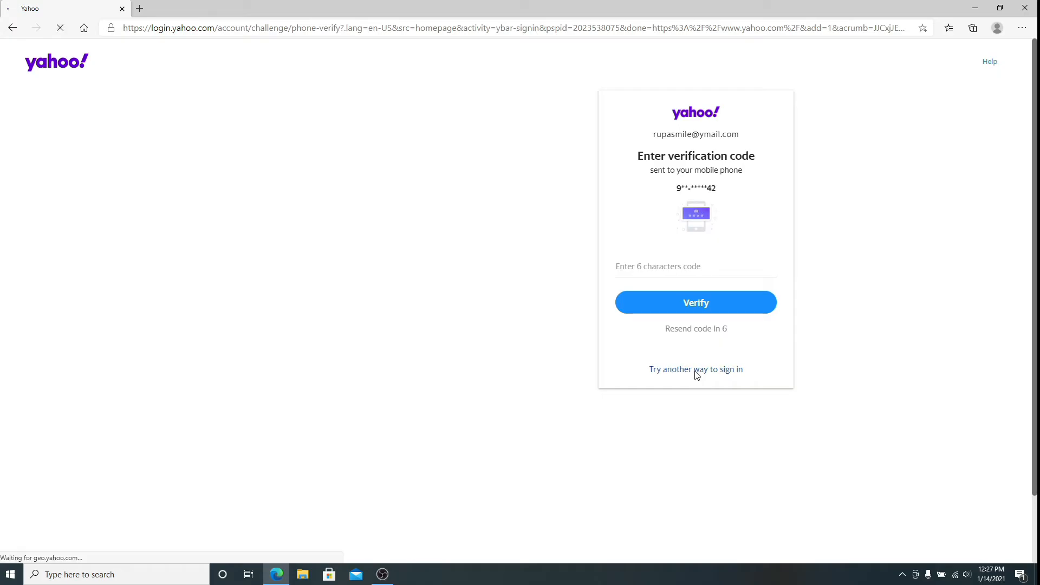
- Switch to an emailed code and approve sign-in via the verification link in Gmail
click(696, 369)
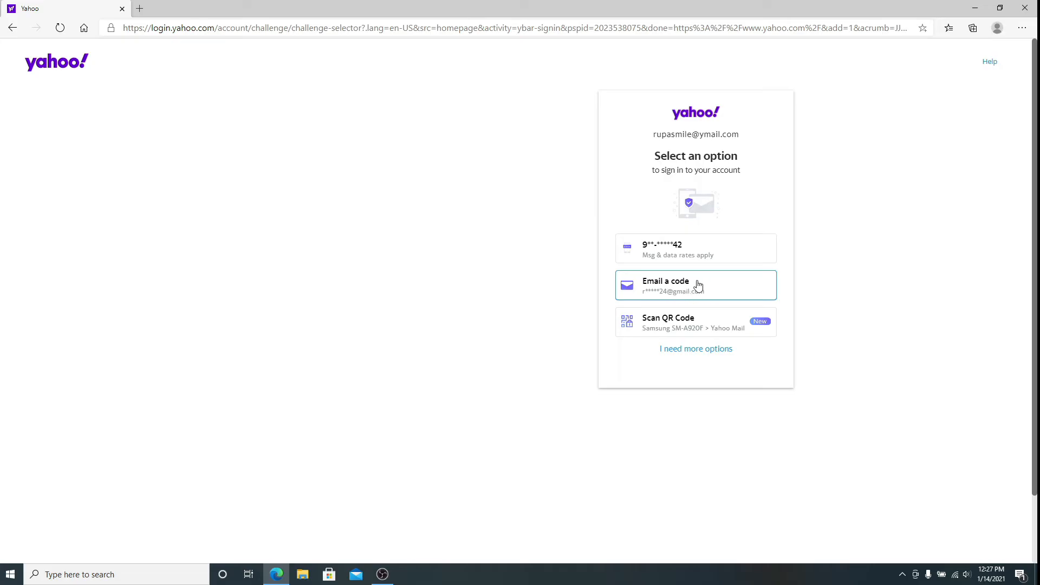
click(695, 284)
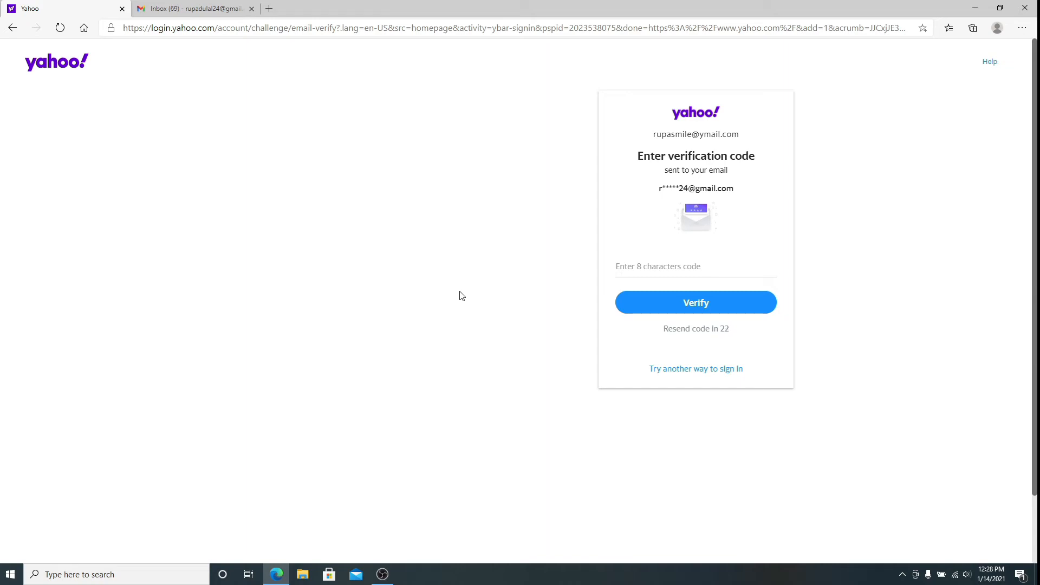
click(192, 9)
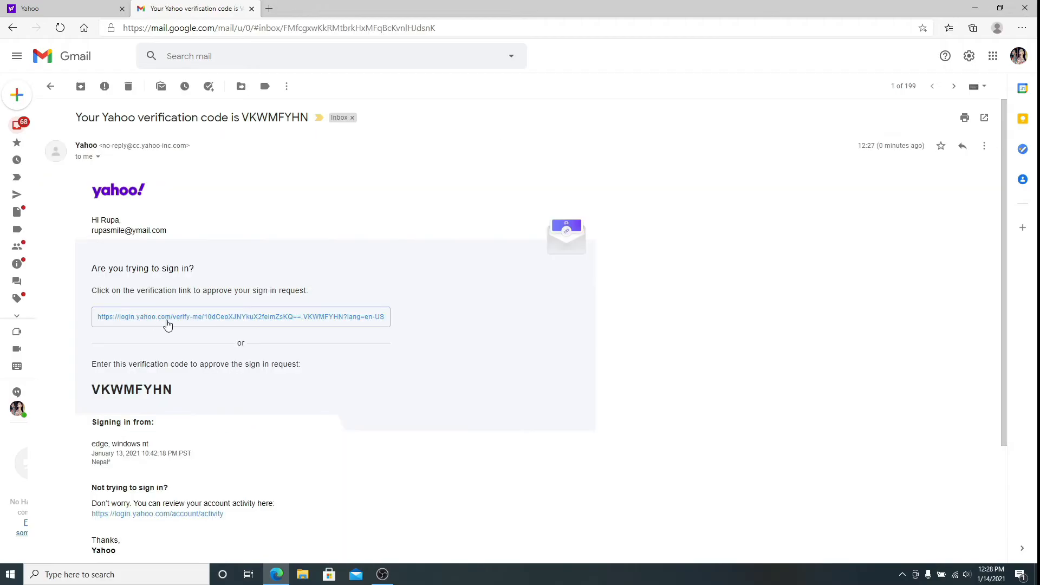
click(240, 316)
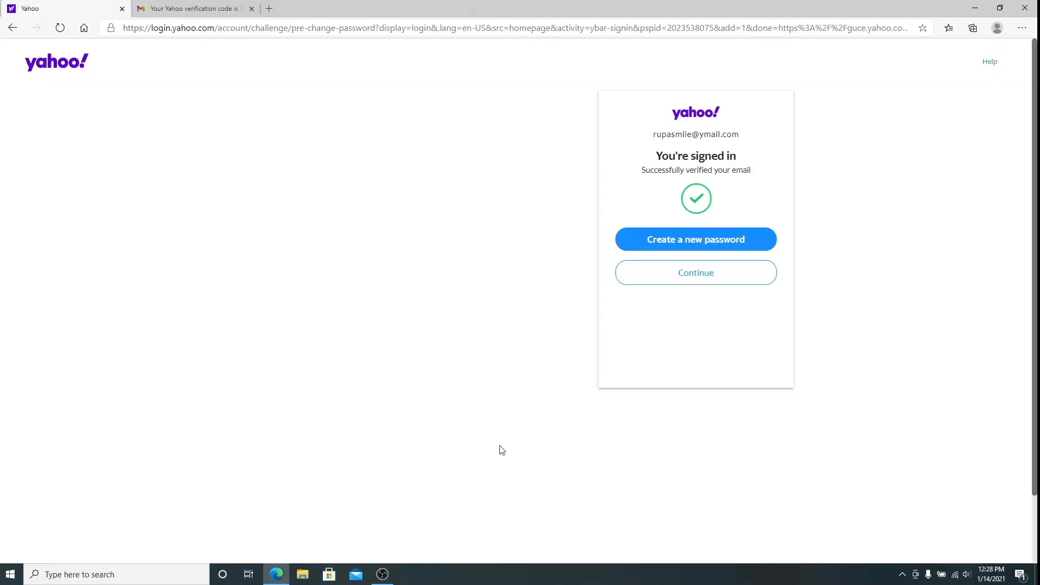
mouse_move(749, 396)
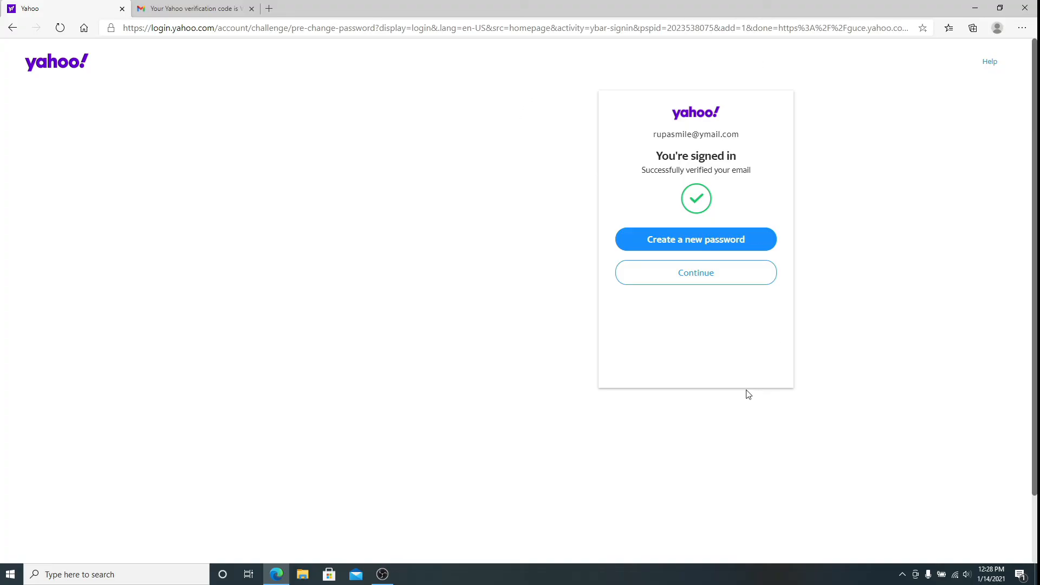
mouse_move(772, 180)
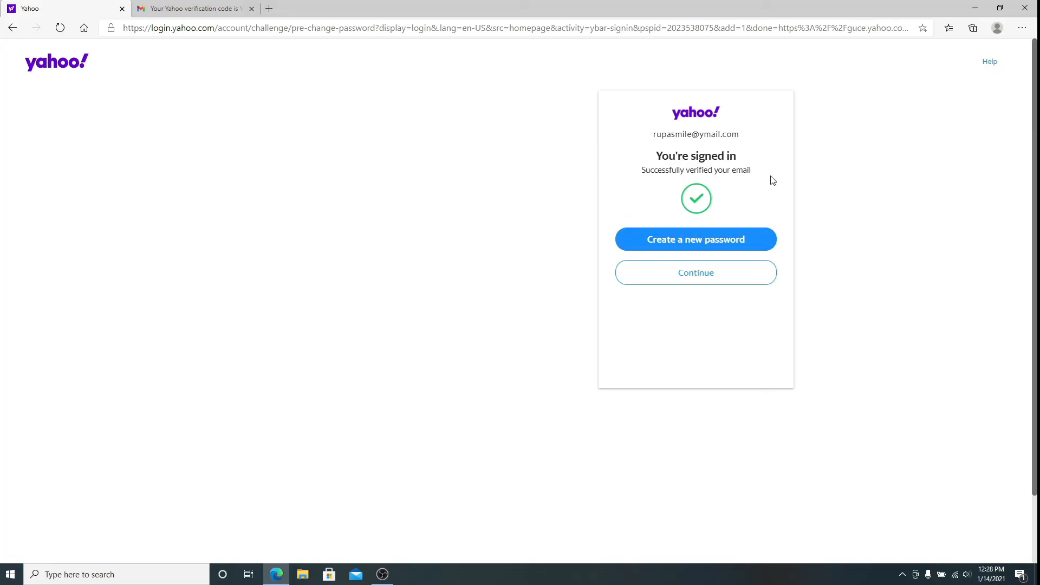
- Enter a strong new password for the Yahoo account and save it
click(695, 239)
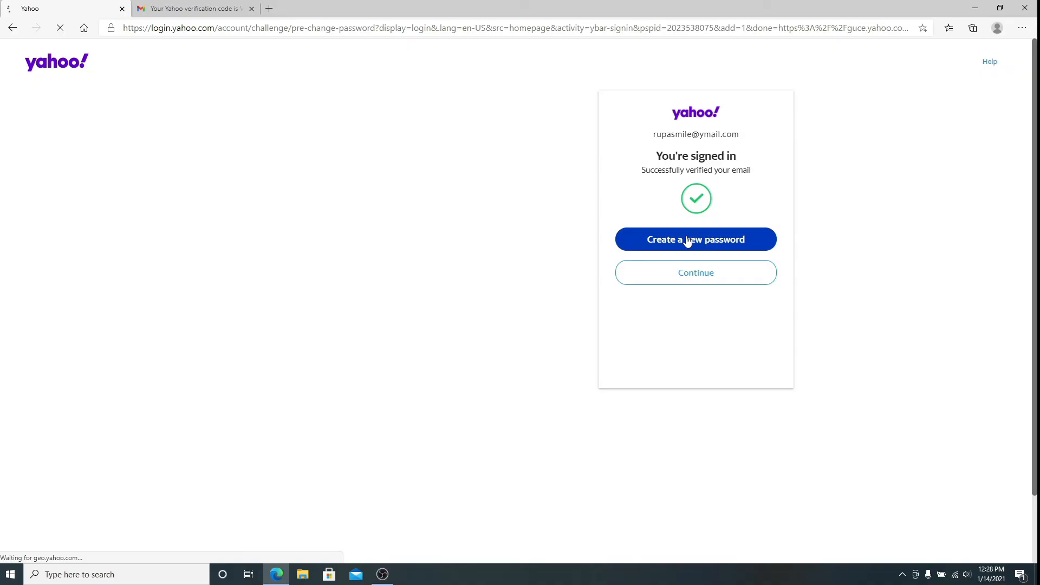
click(695, 239)
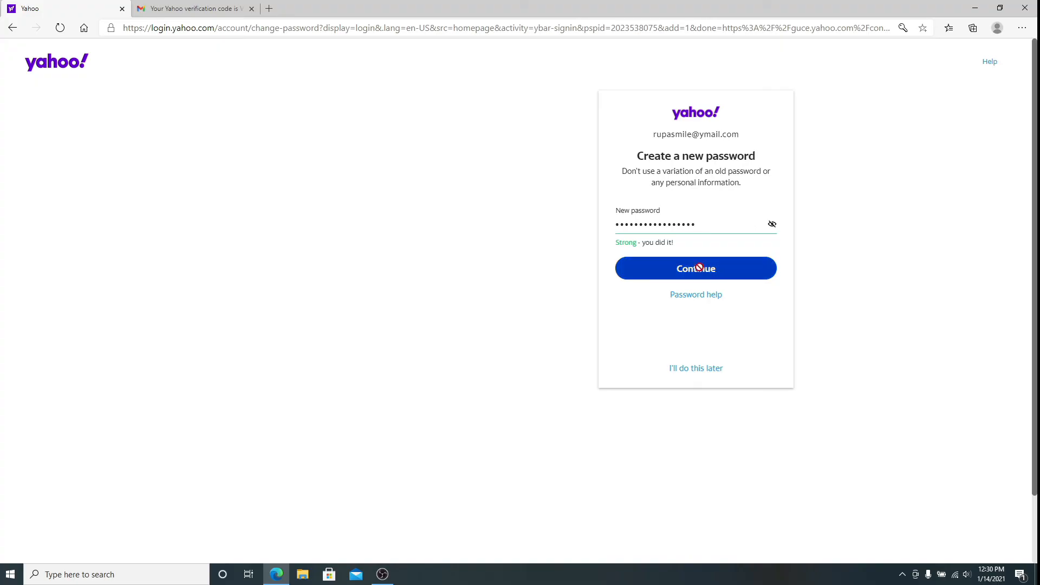
click(695, 268)
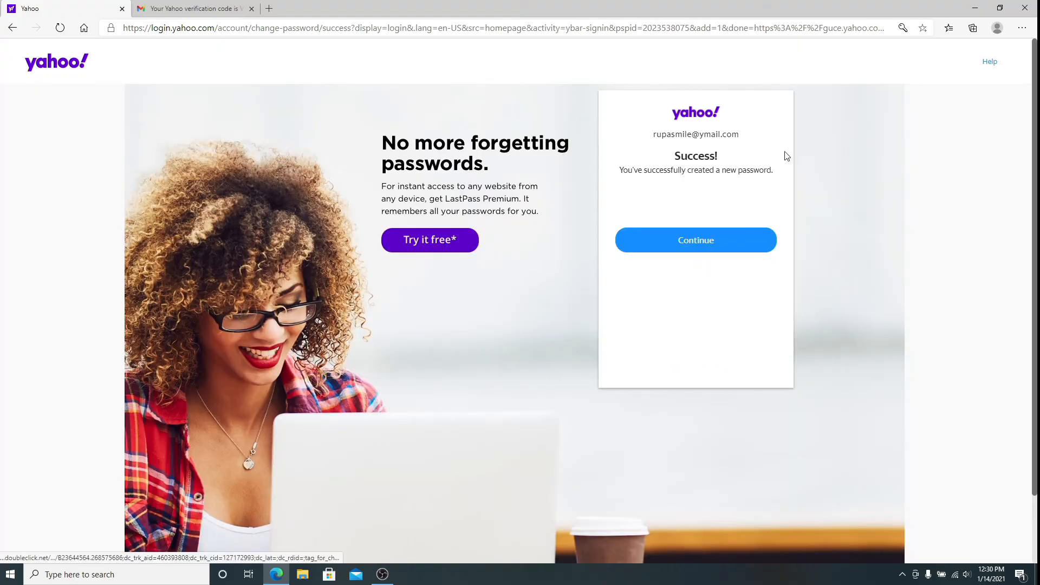
mouse_move(696, 240)
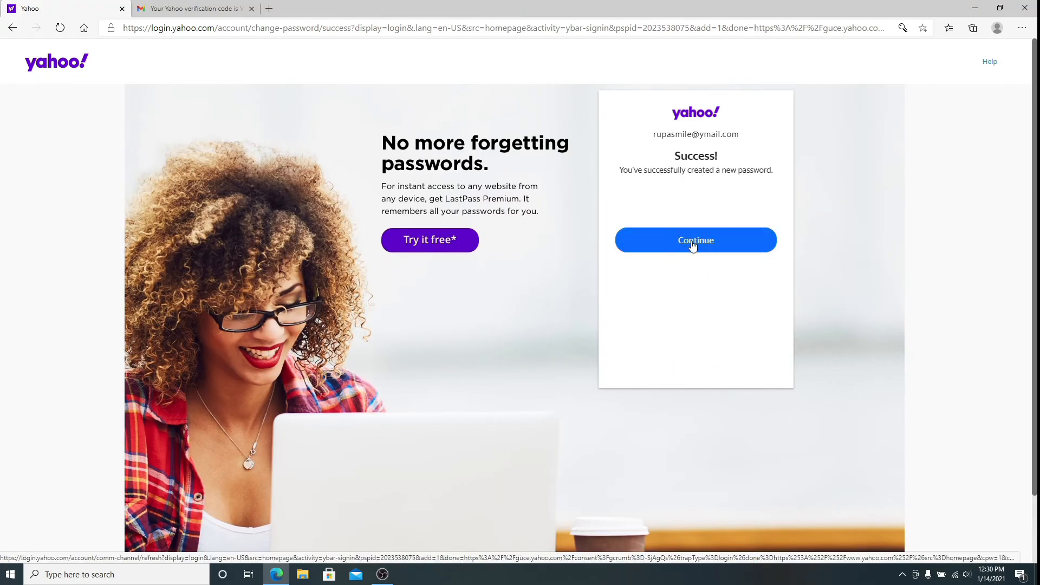
- Keep the existing recovery methods with 'Looks good' instead of adding a recovery email or phone
click(695, 240)
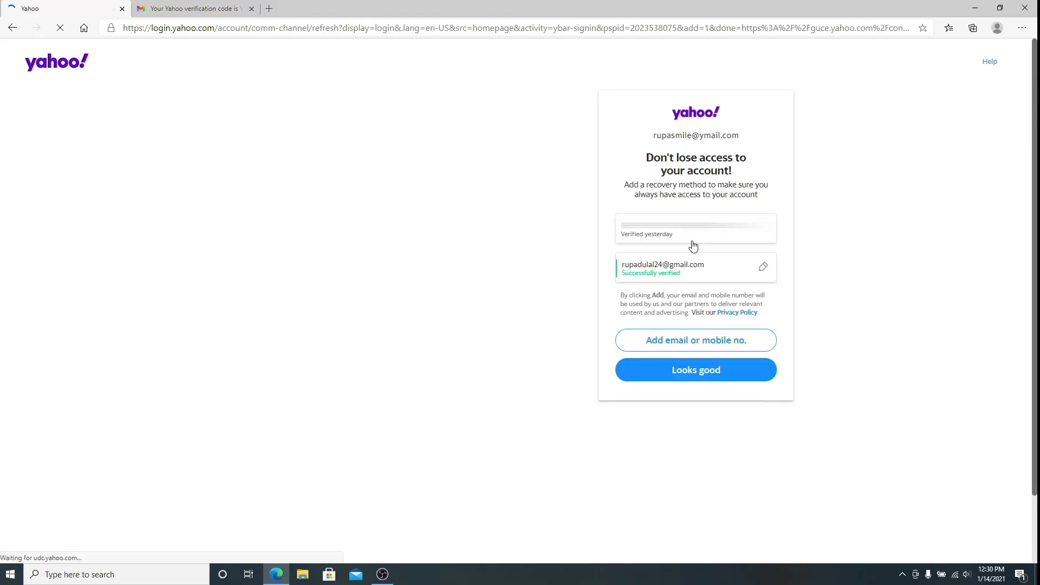
mouse_move(695, 340)
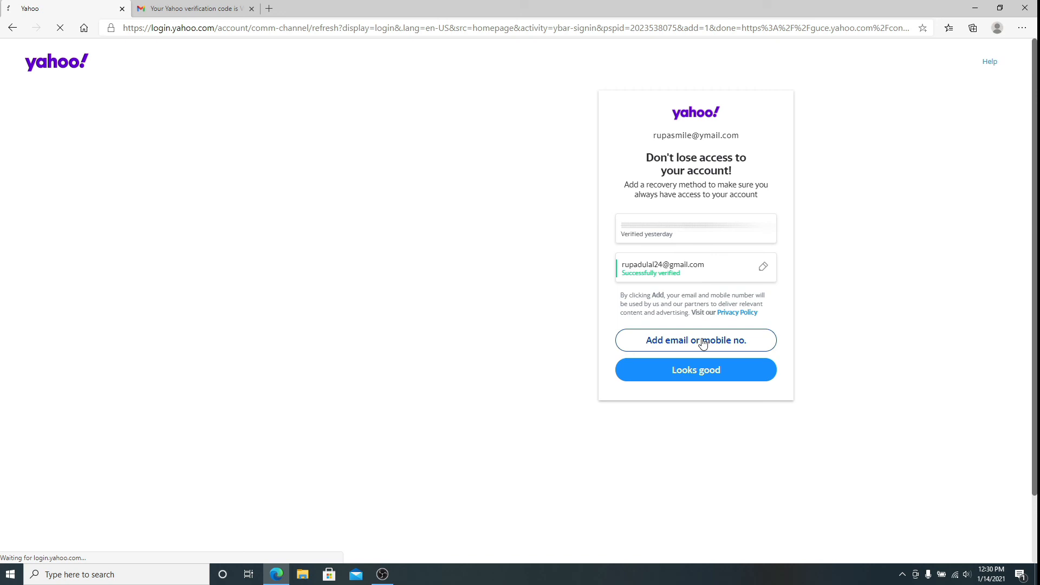
click(695, 339)
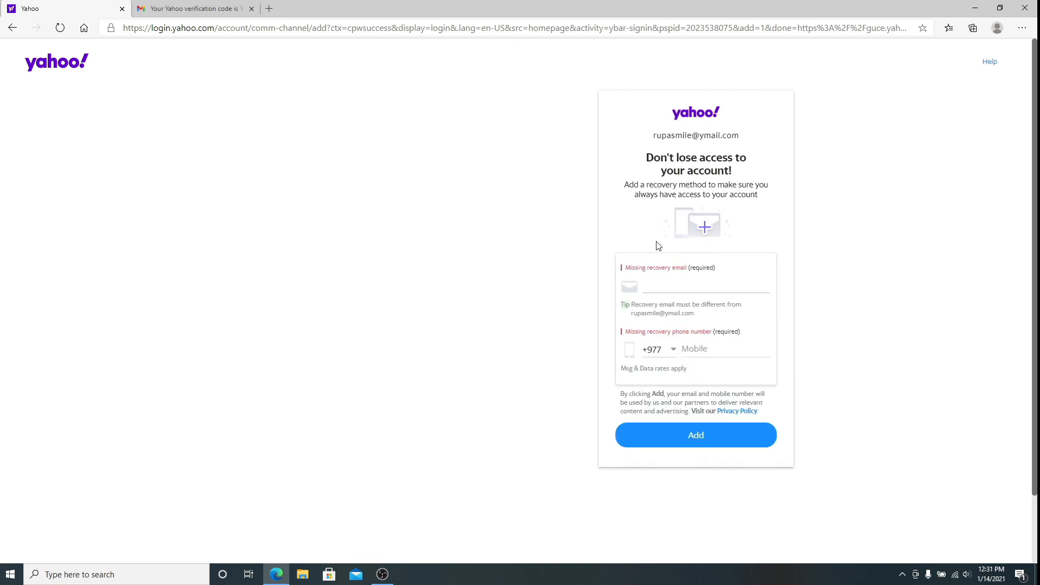
click(695, 435)
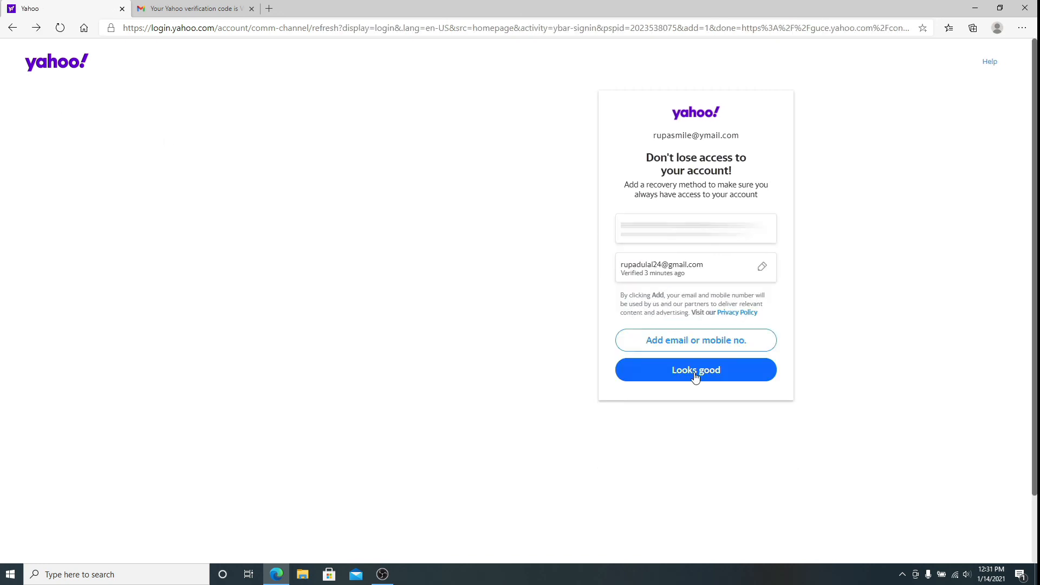
click(696, 369)
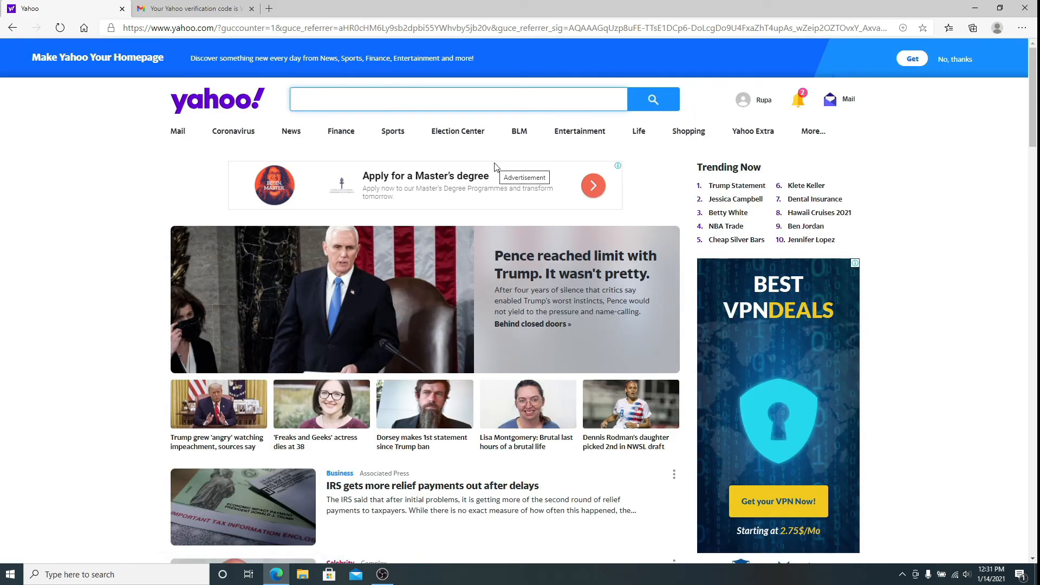
- Click into the search box on the signed-in Yahoo homepage
click(458, 98)
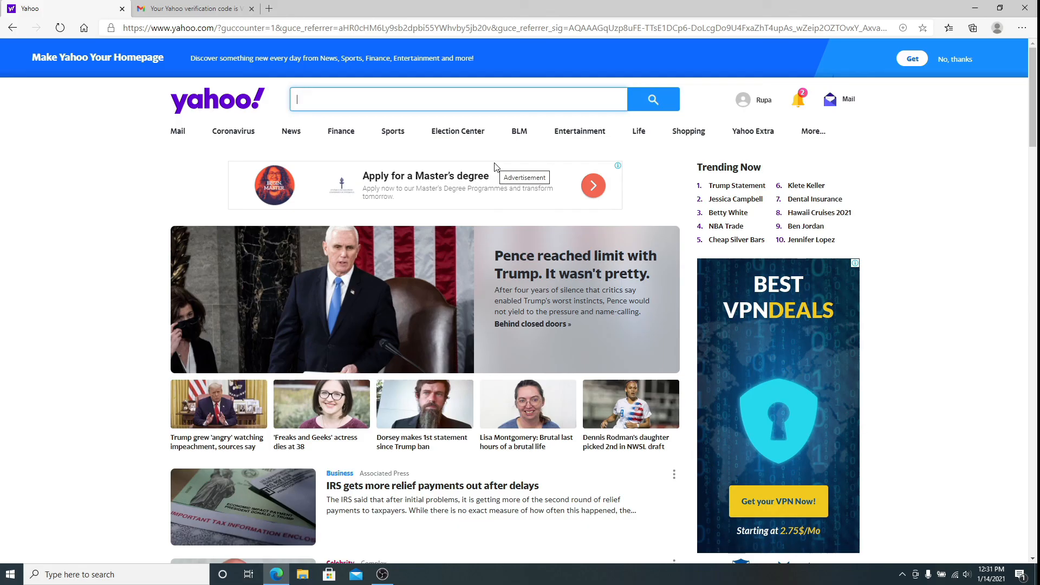